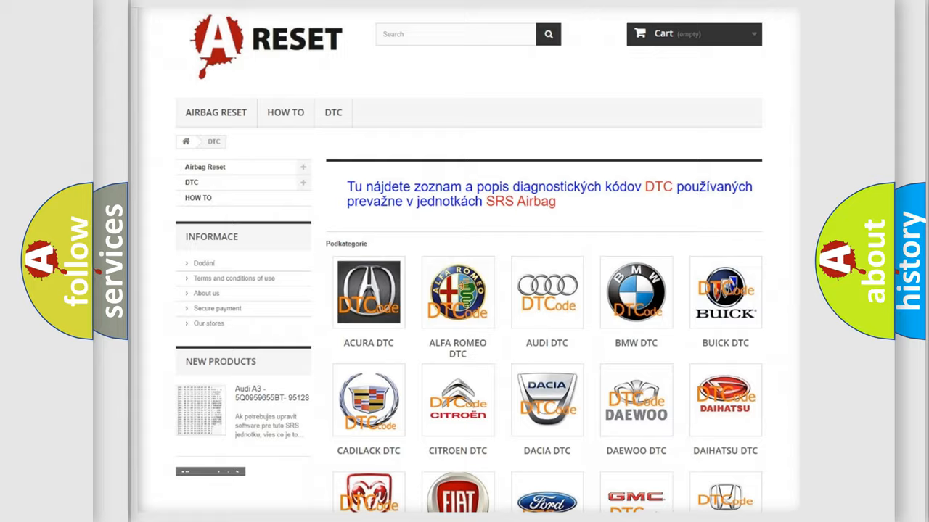
Step: Scroll the DTC brand grid and open the GMC DTC page listing codes like B0002 and B0012
scroll("down", 3)
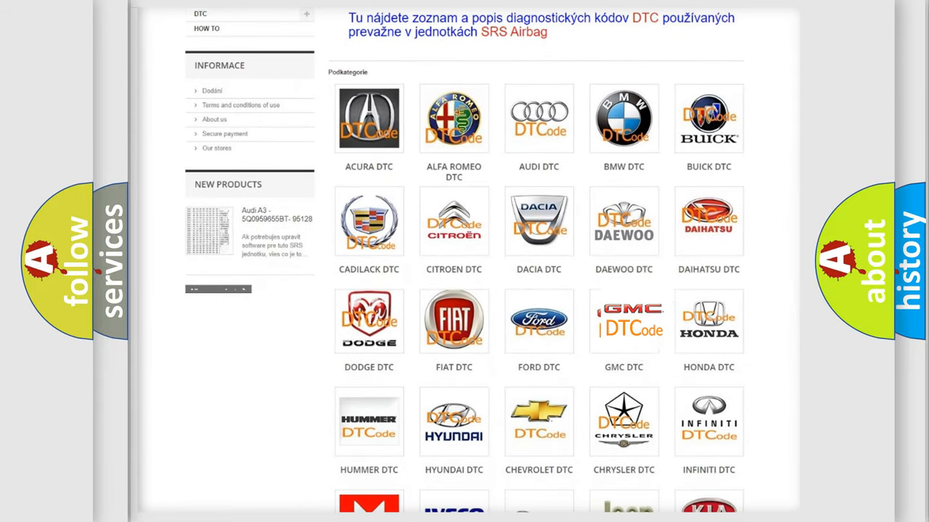
left_click(623, 321)
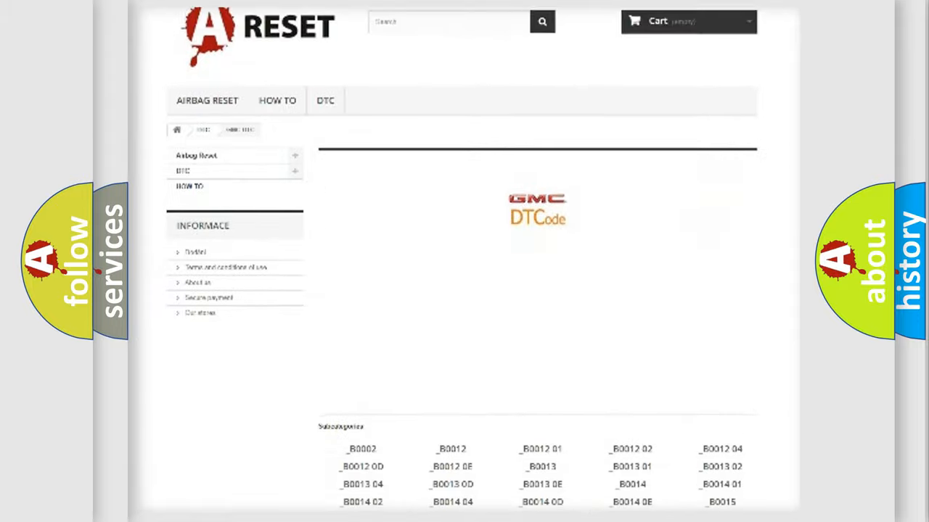
scroll("down", 3)
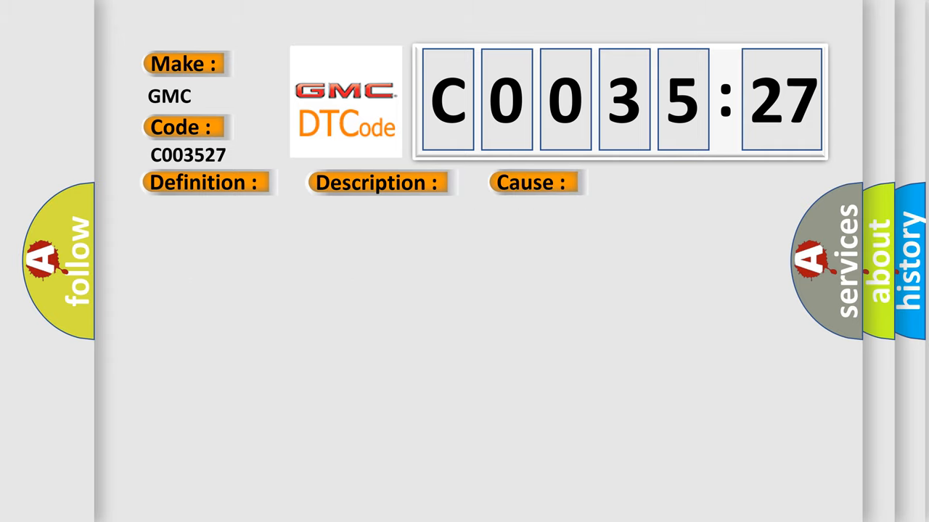
Step: Expand the C0035:27 card to show its definition, description and wiring-related cause text
left_click(204, 182)
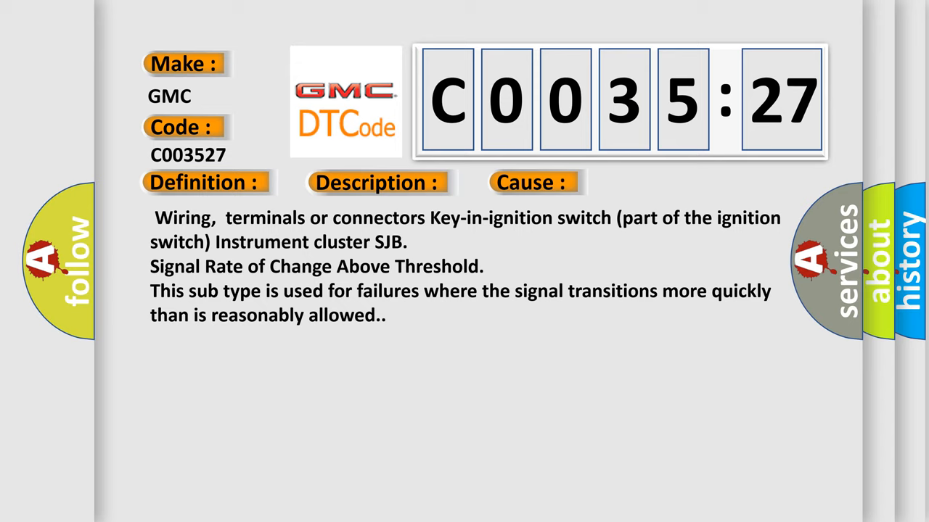